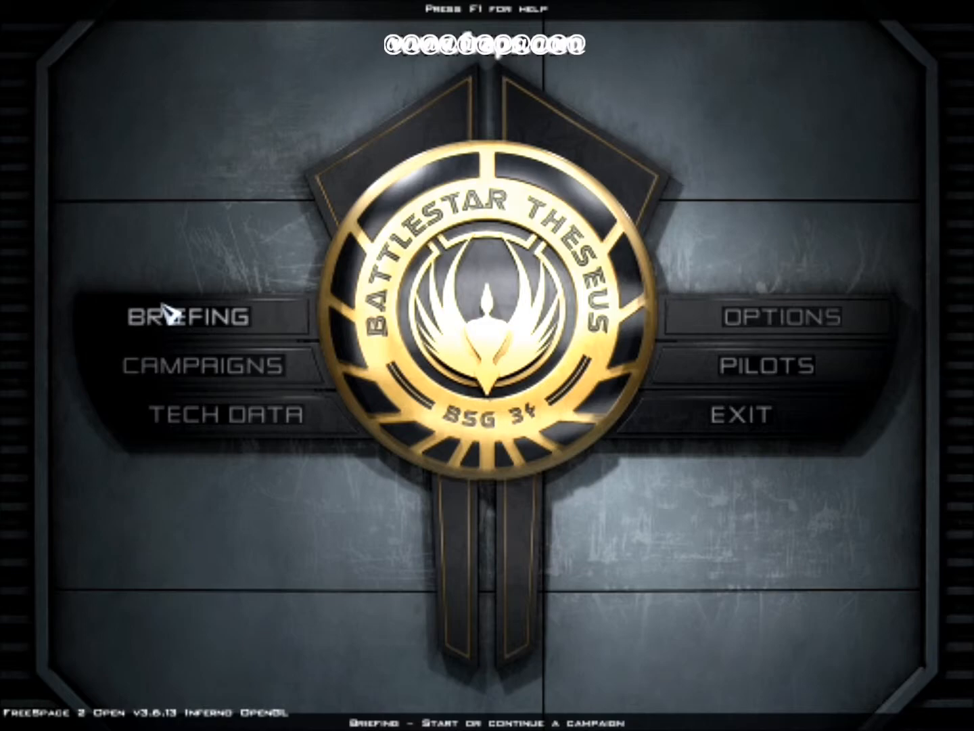
# - Start the Battlestar Theseus campaign briefing for "The Strike" at tactical map stage 1 of 6
pyautogui.click(192, 317)
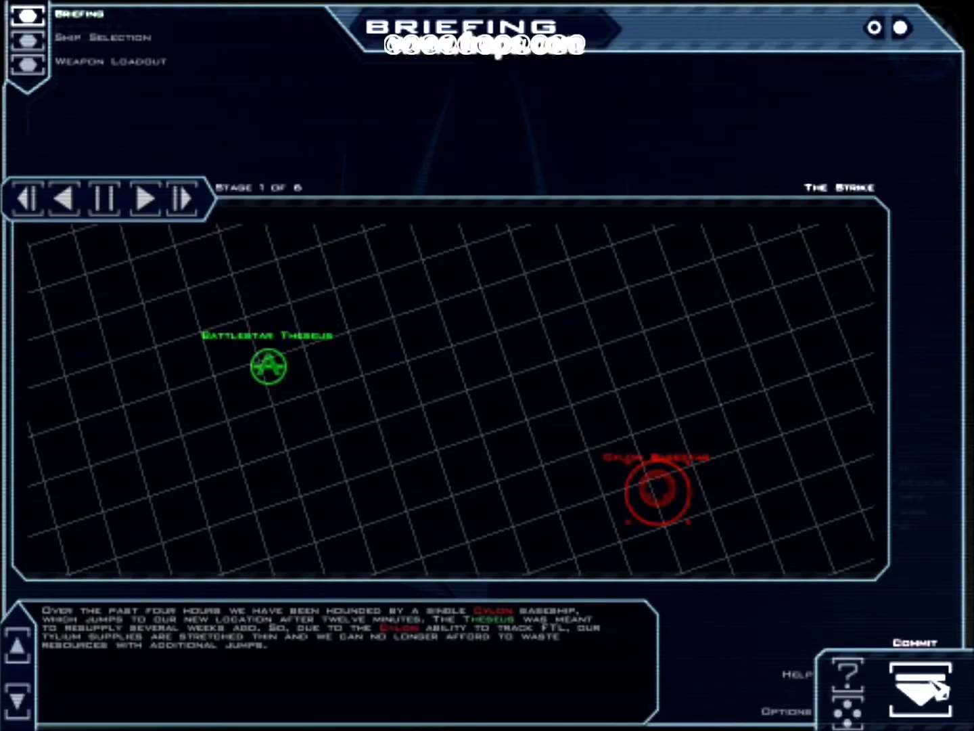